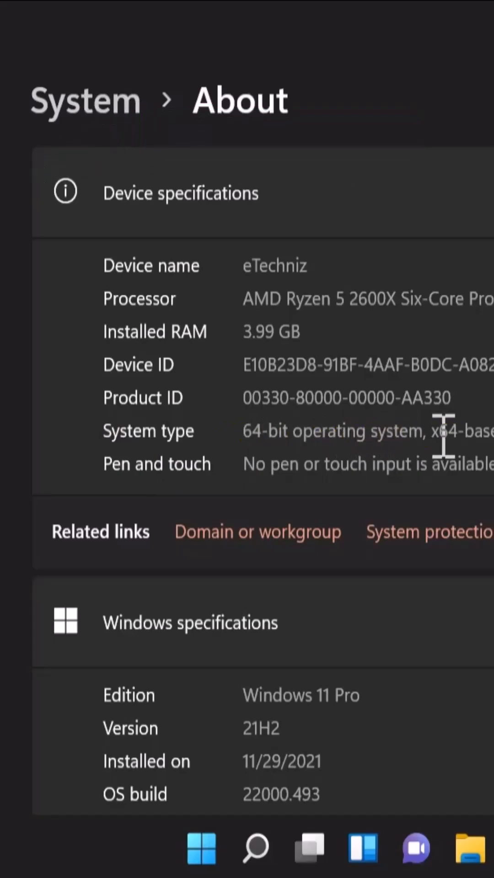
Scroll the About page down to Windows specifications showing OS build 22000.493.
{"action": "scroll", "scroll_direction": "down", "scroll_amount": 3}
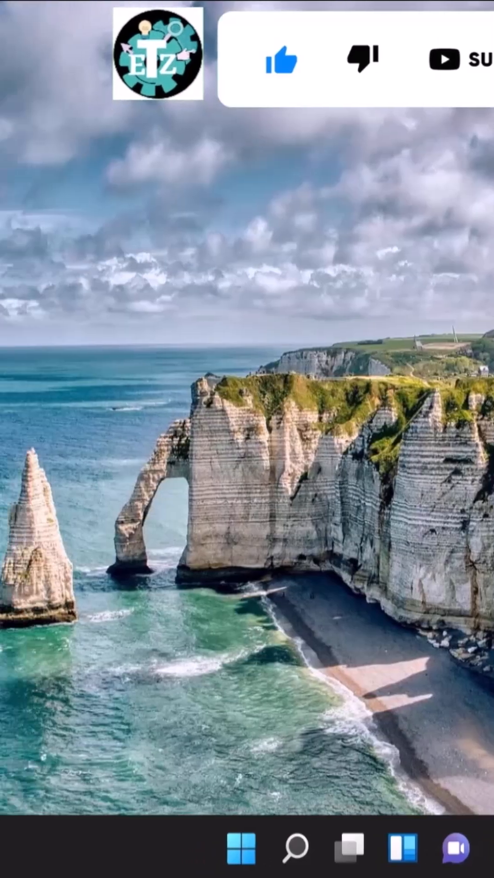
Right-click the 'Windows 11 update history - Microsoft Support' search result.
{"action": "right_click", "coordinate": [45, 275]}
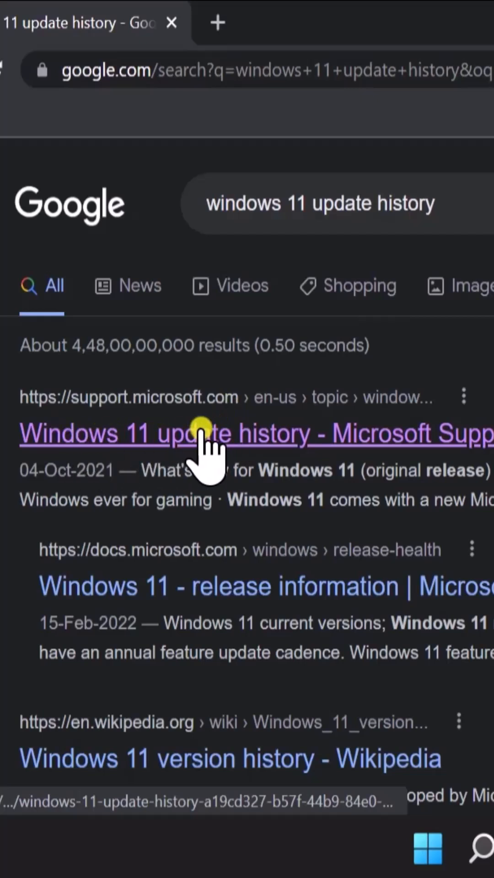
{"action": "mouse_move", "coordinate": [347, 459]}
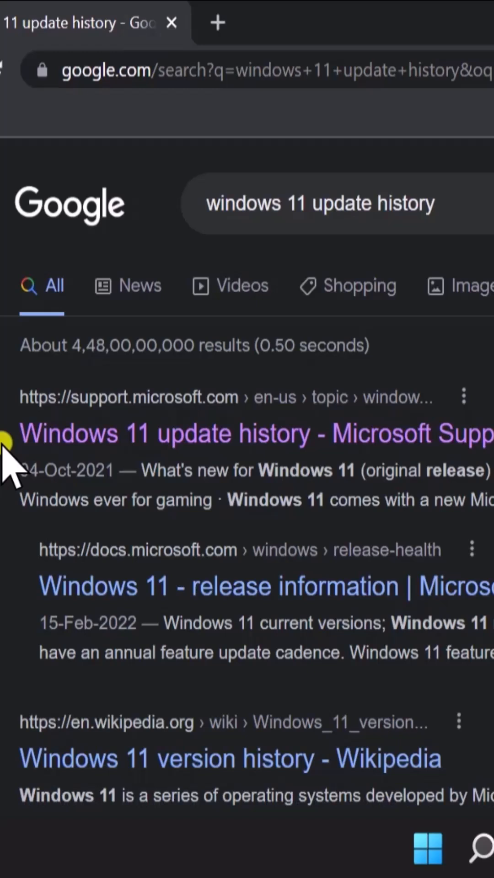
{"action": "mouse_move", "coordinate": [257, 448]}
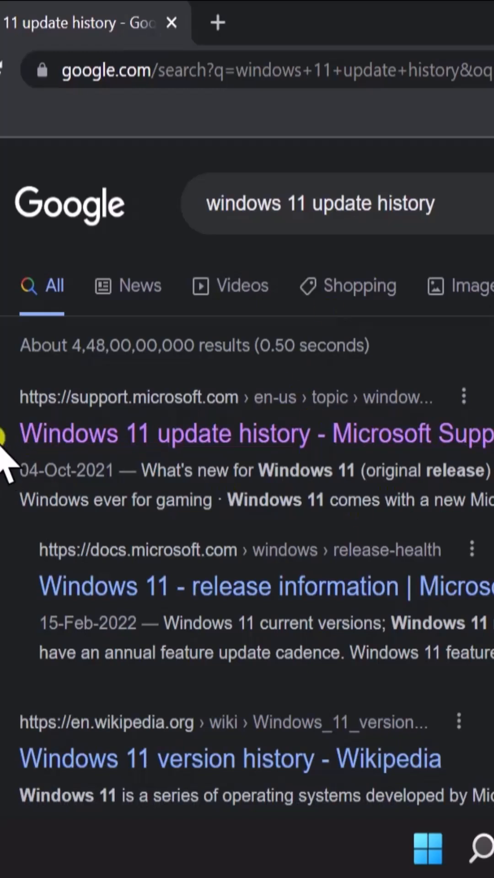
{"action": "mouse_move", "coordinate": [476, 471]}
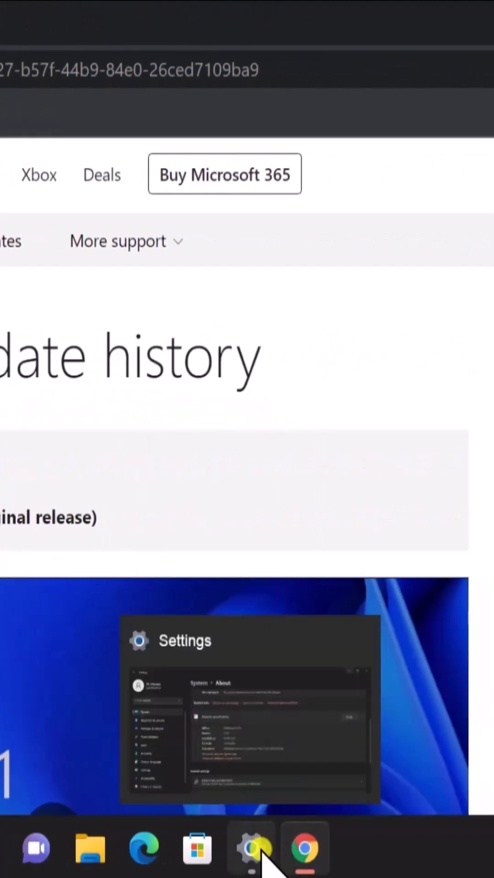
{"action": "left_click", "coordinate": [250, 847]}
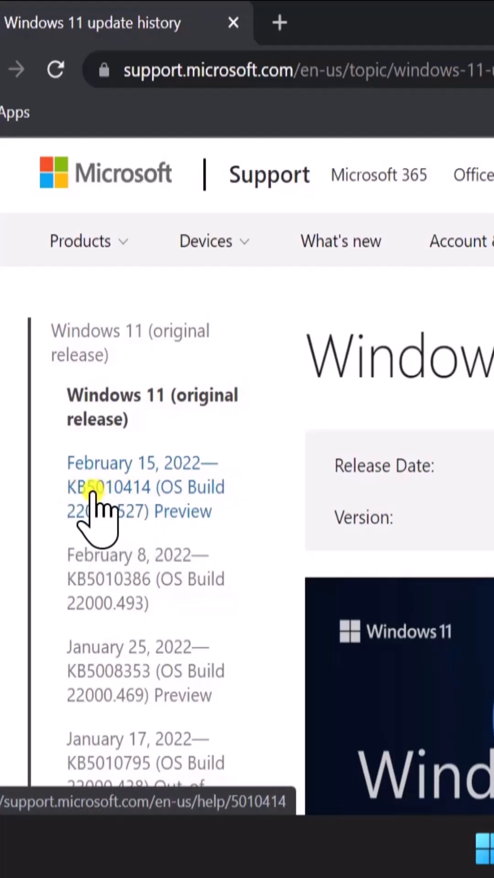
Open the 'February 15, 2022—KB5010414 (OS Build 22000.527) Preview' link from the sidebar.
{"action": "left_click", "coordinate": [89, 486]}
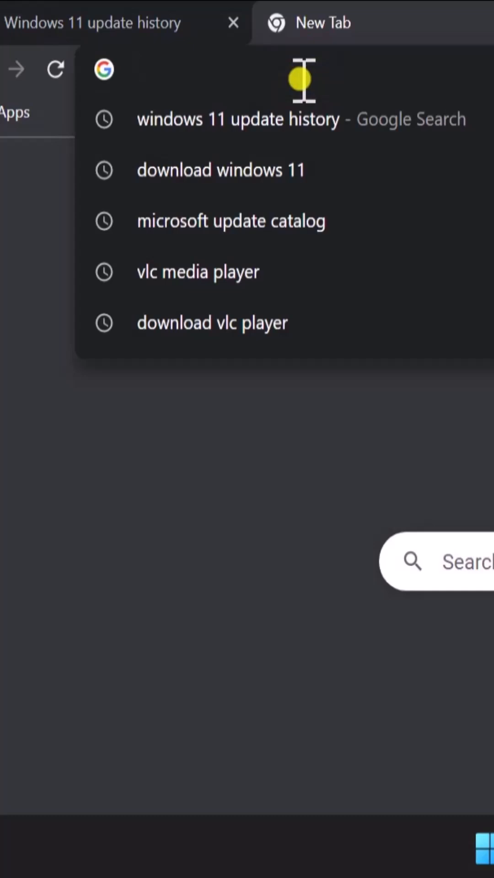
Search Google for 'microsoft update catalog', open the catalog, and search it for KB5010414.
{"action": "type", "text": "microsoft update catalog"}
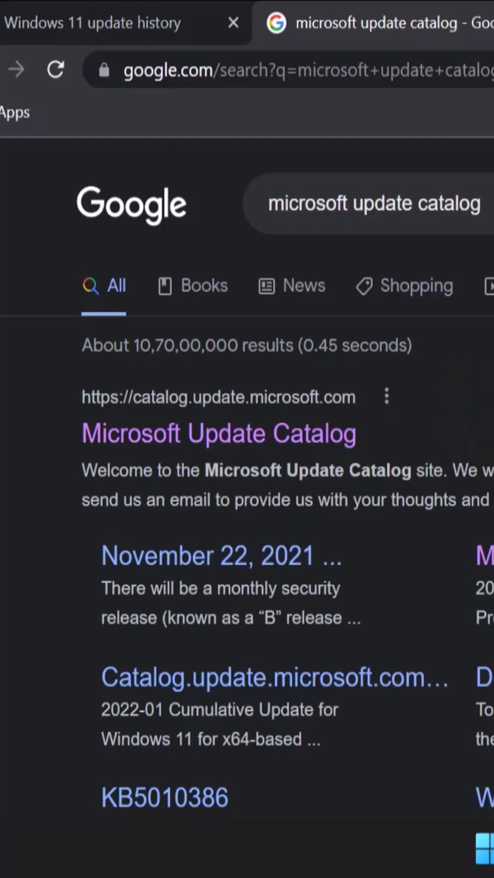
{"action": "left_click", "coordinate": [218, 434]}
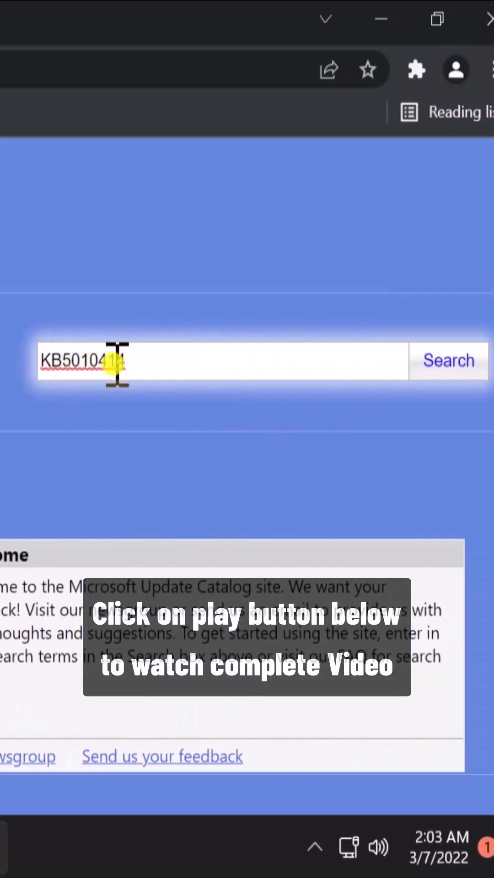
{"action": "left_click", "coordinate": [448, 361]}
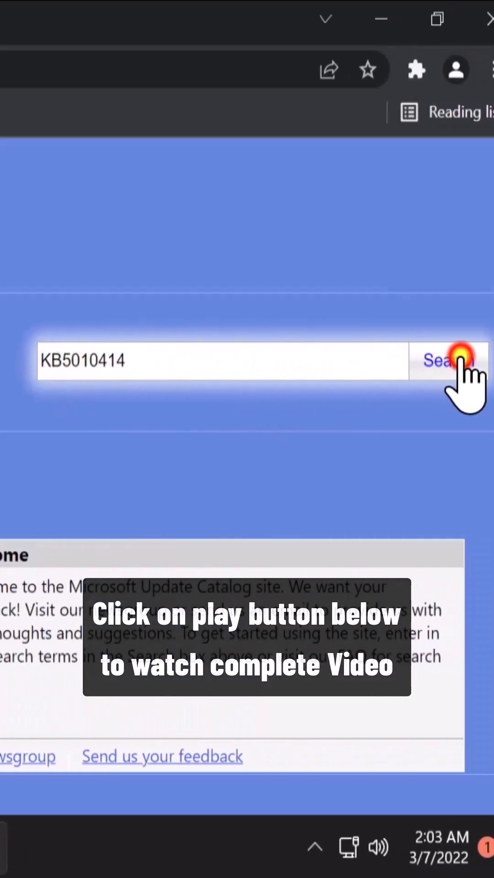